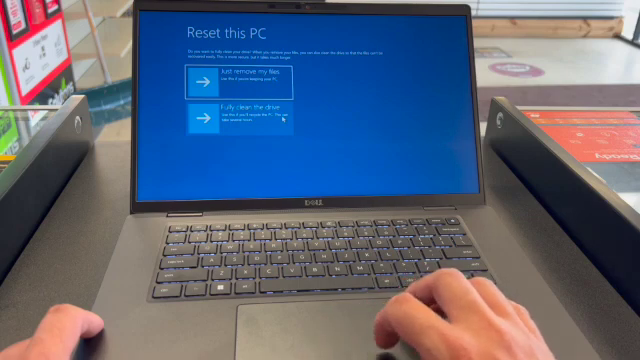
Choose 'Fully clean the drive' so the reset wipes the drive, not just files
click(245, 118)
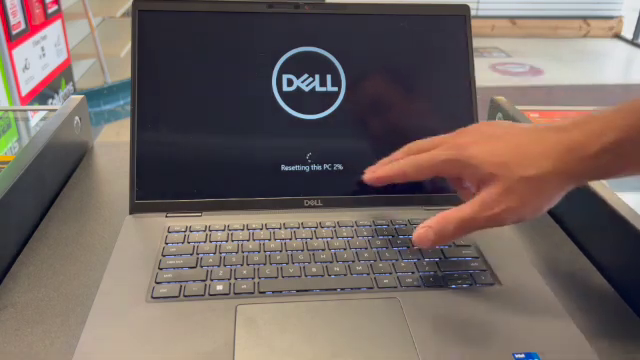
mouse_move(430, 220)
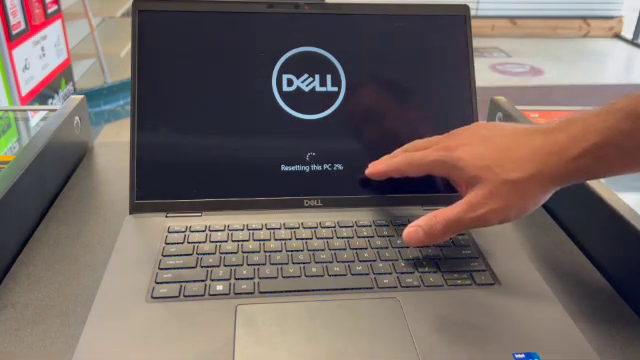